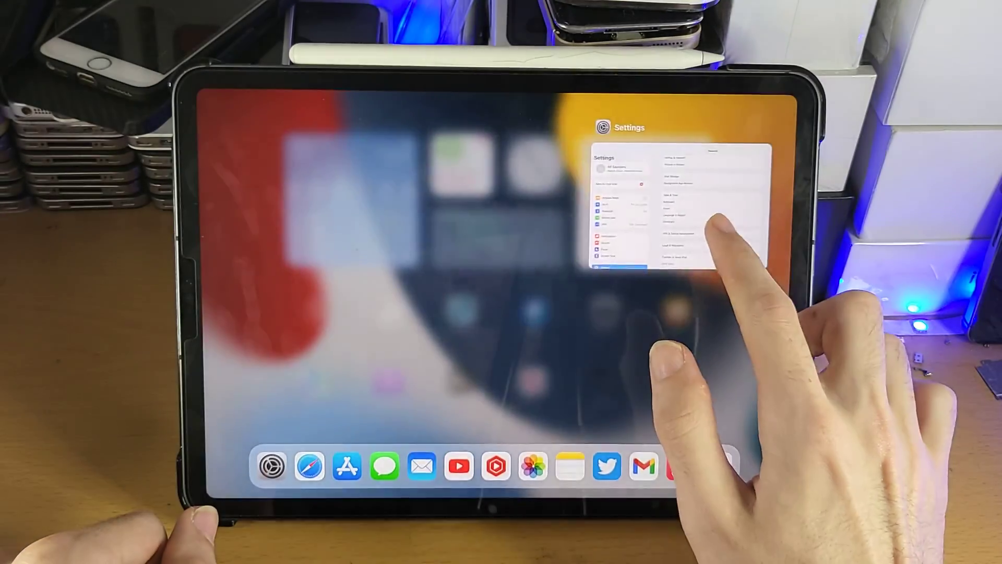
# Leave the app switcher for the home screen and relaunch Settings from the Dock, opening on General.
pyautogui.click(681, 217)
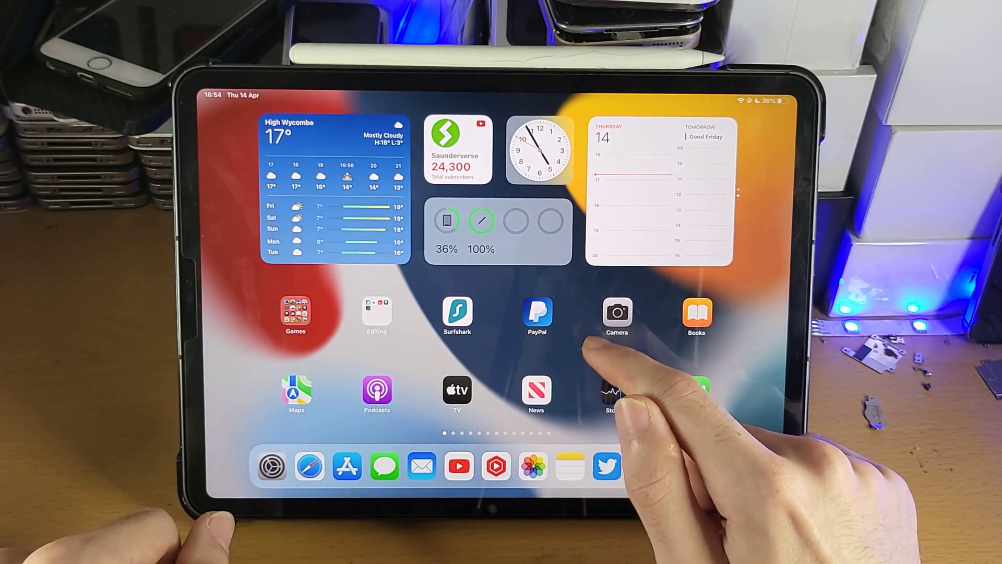
pyautogui.click(270, 466)
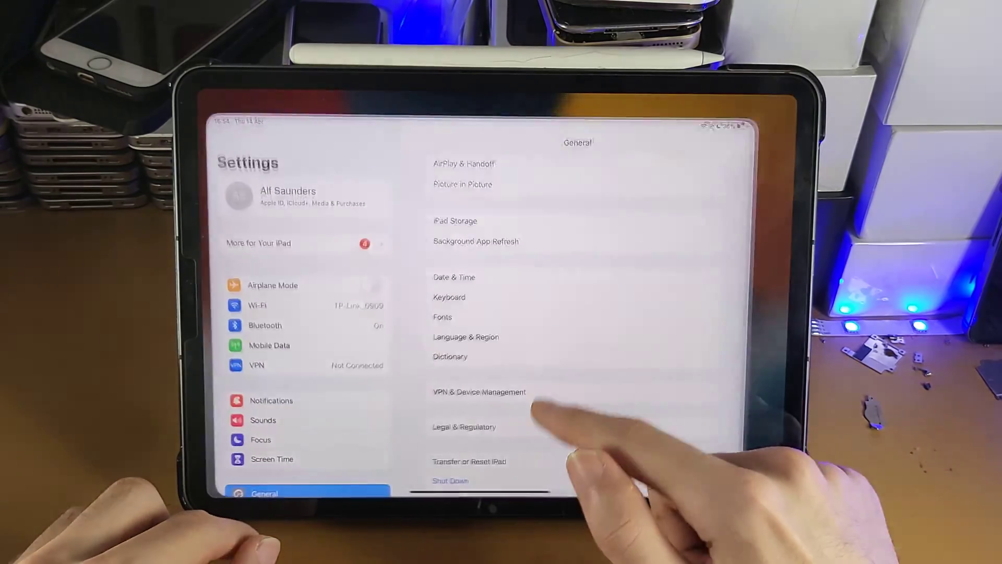